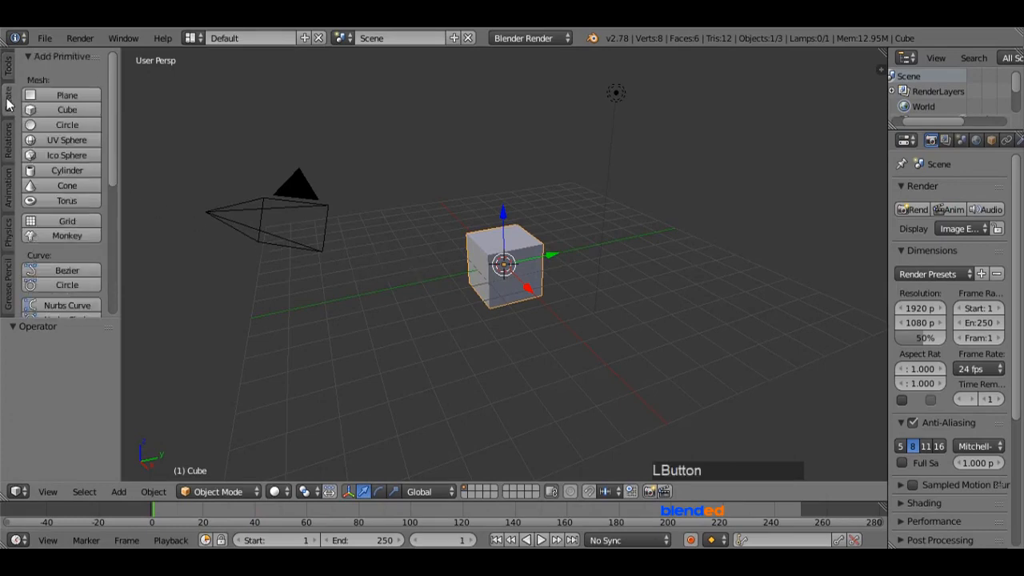
Step: Add a plane under the cube and scale it about 4.6 times as a floor
{"action": "left_click", "coordinate": [67, 94]}
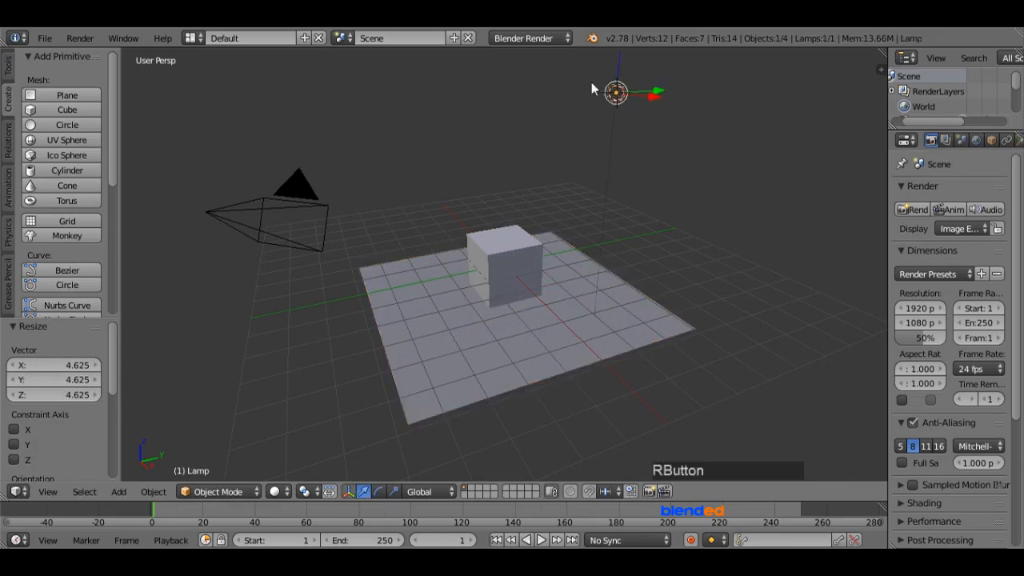
Step: Switch the render engine to Cycles and give the lamp node-based emission strength 2000
{"action": "left_click", "coordinate": [530, 38]}
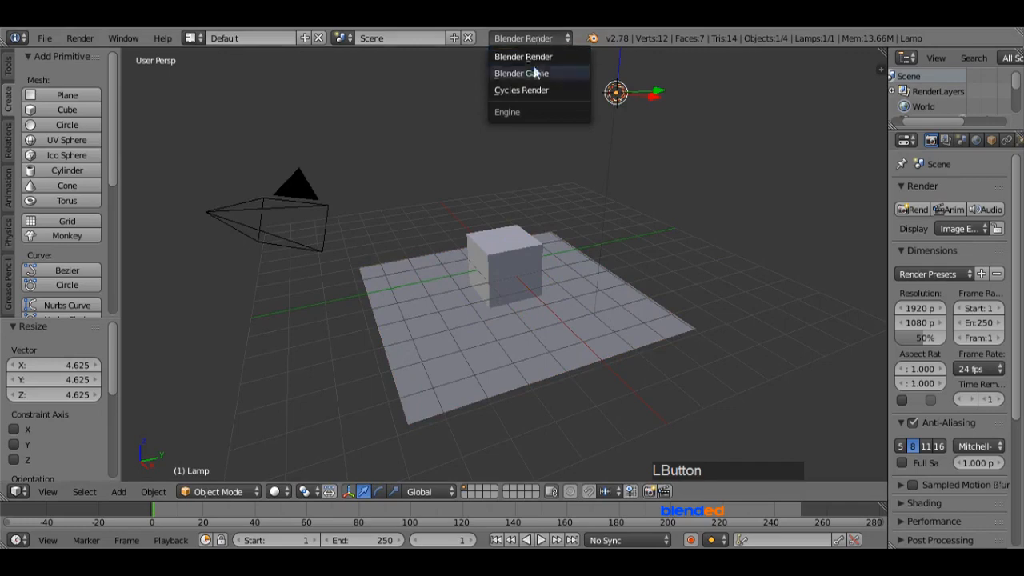
{"action": "left_click", "coordinate": [521, 89]}
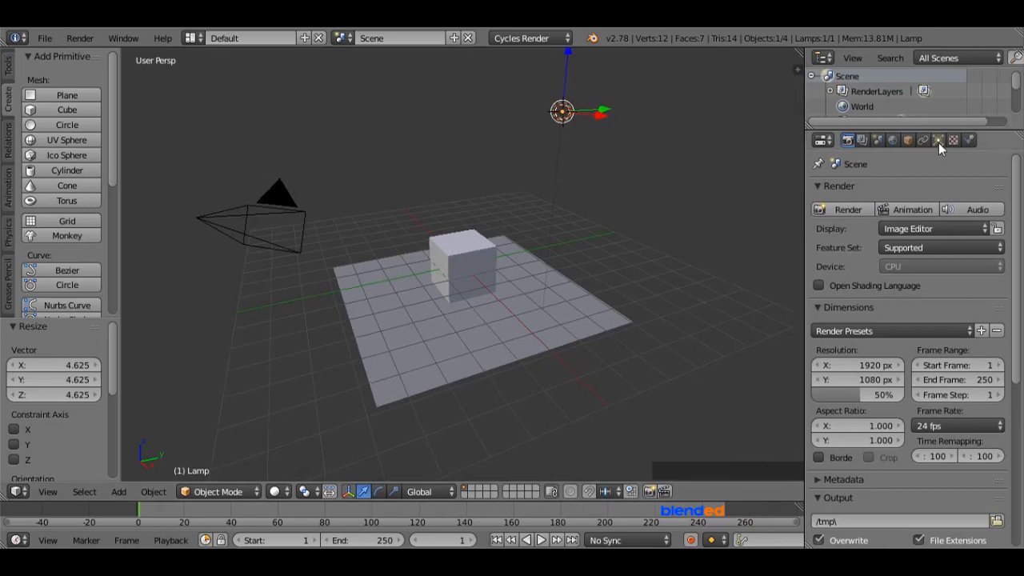
{"action": "left_click", "coordinate": [938, 140]}
{"action": "type", "text": "1"}
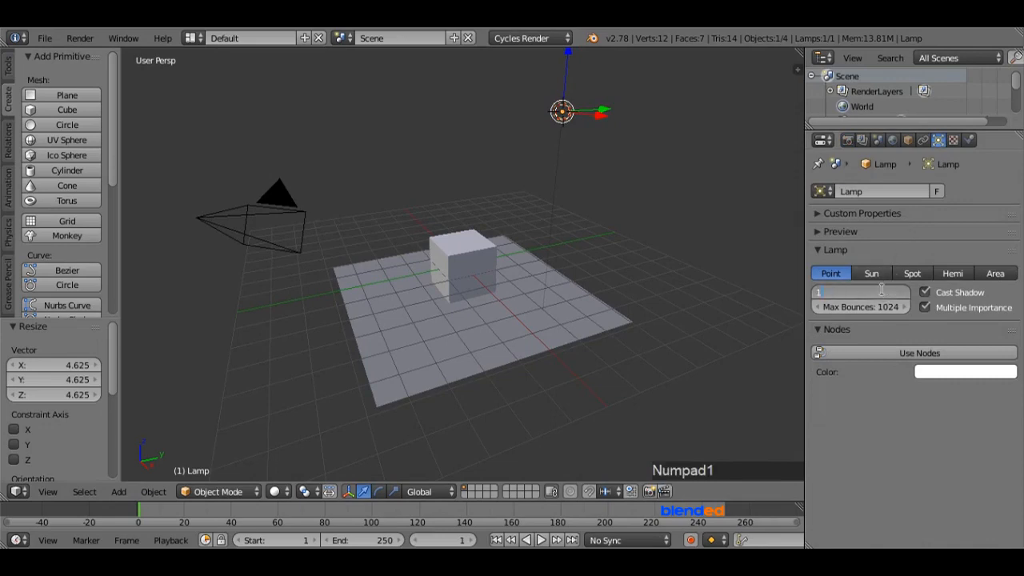
{"action": "left_click", "coordinate": [919, 352]}
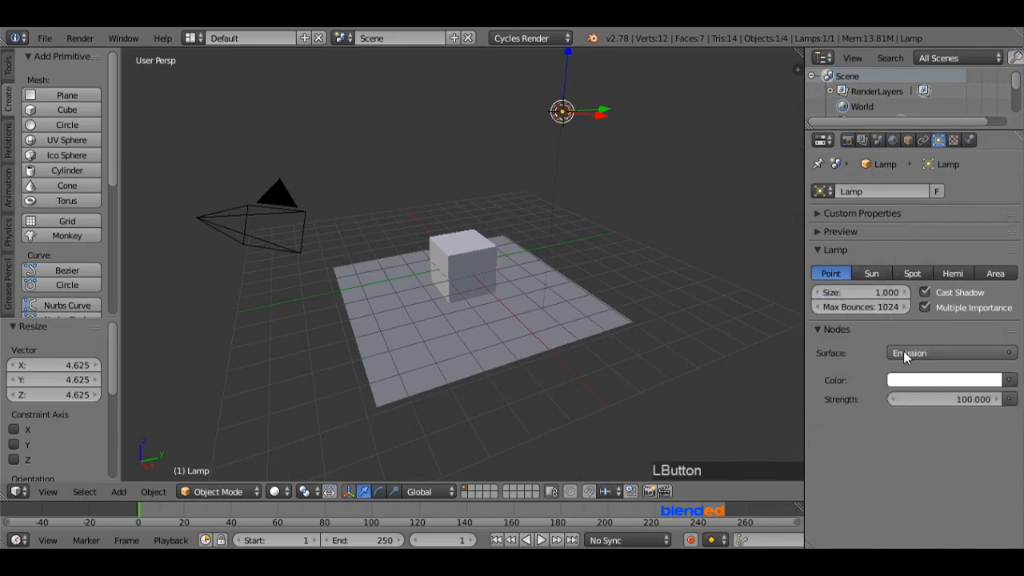
{"action": "double_click", "coordinate": [943, 399]}
{"action": "type", "text": "2000.000"}
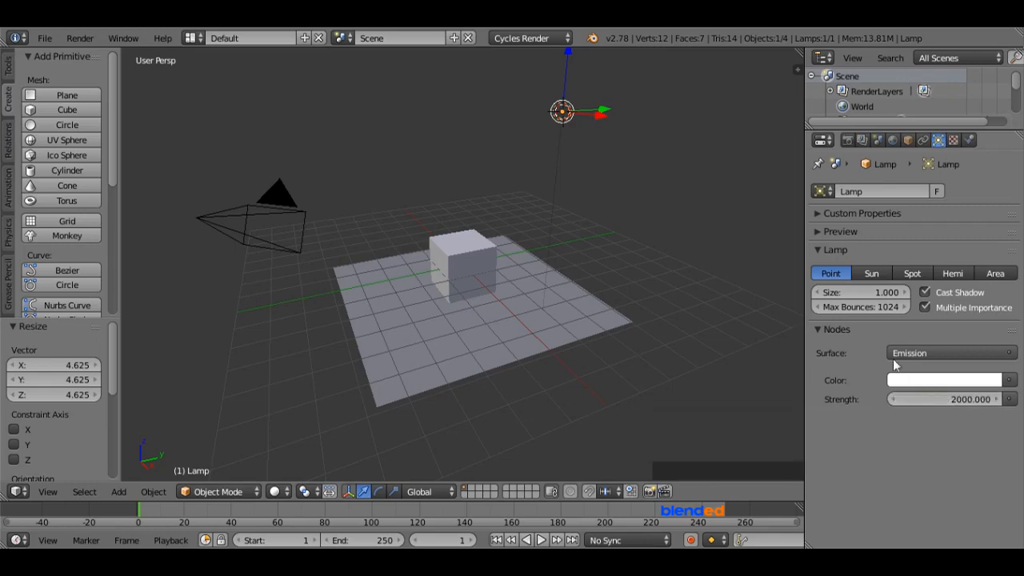
{"action": "right_click", "coordinate": [461, 263]}
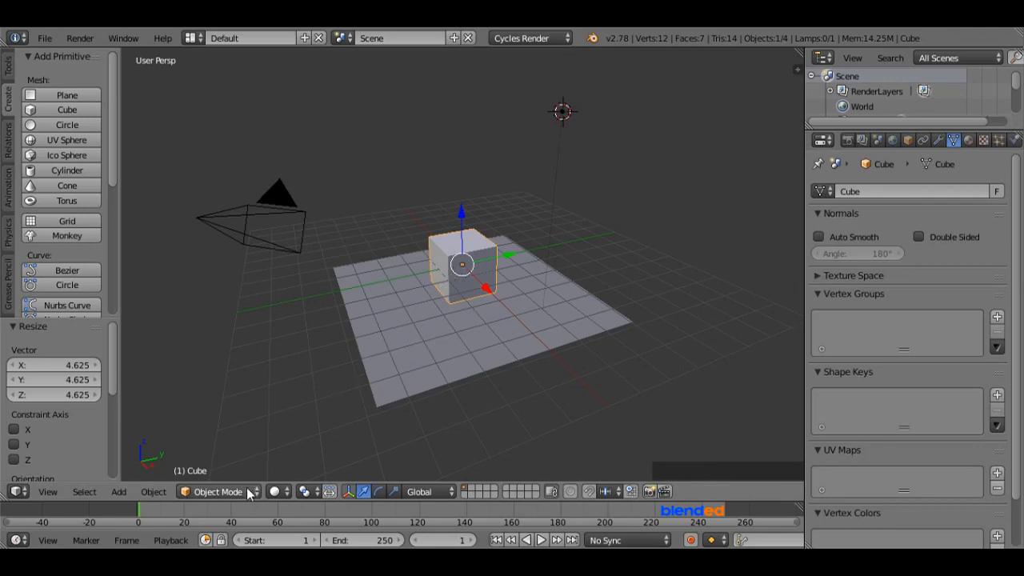
Step: Set viewport shading to Rendered and show the cube's Material properties
{"action": "left_click", "coordinate": [275, 491]}
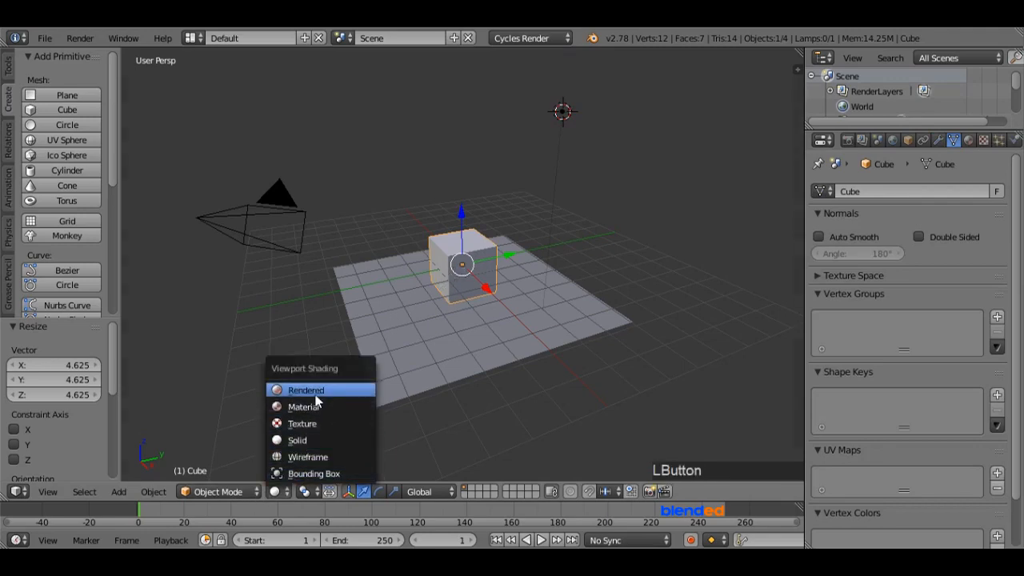
{"action": "left_click", "coordinate": [306, 390]}
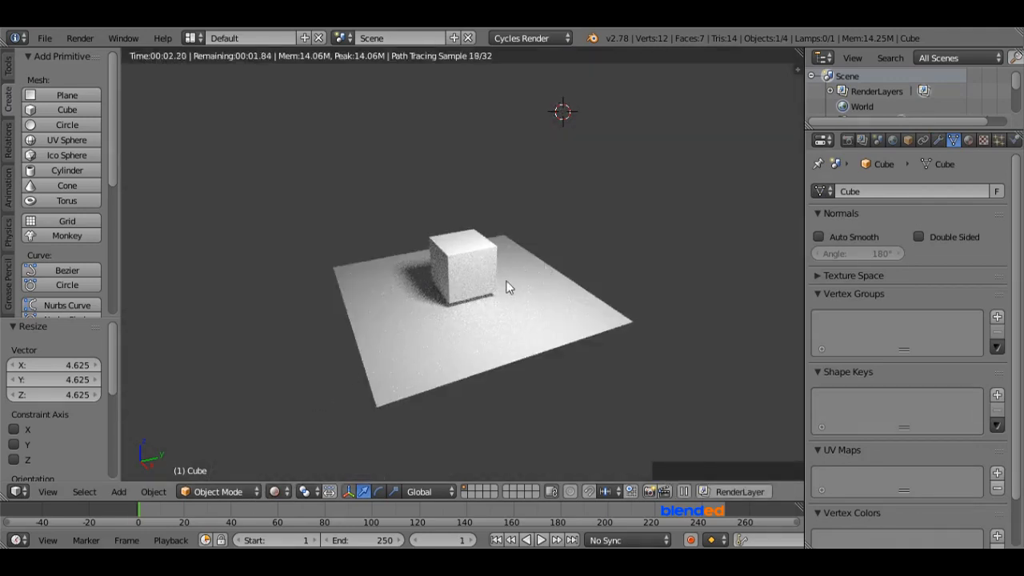
{"action": "left_click", "coordinate": [968, 140]}
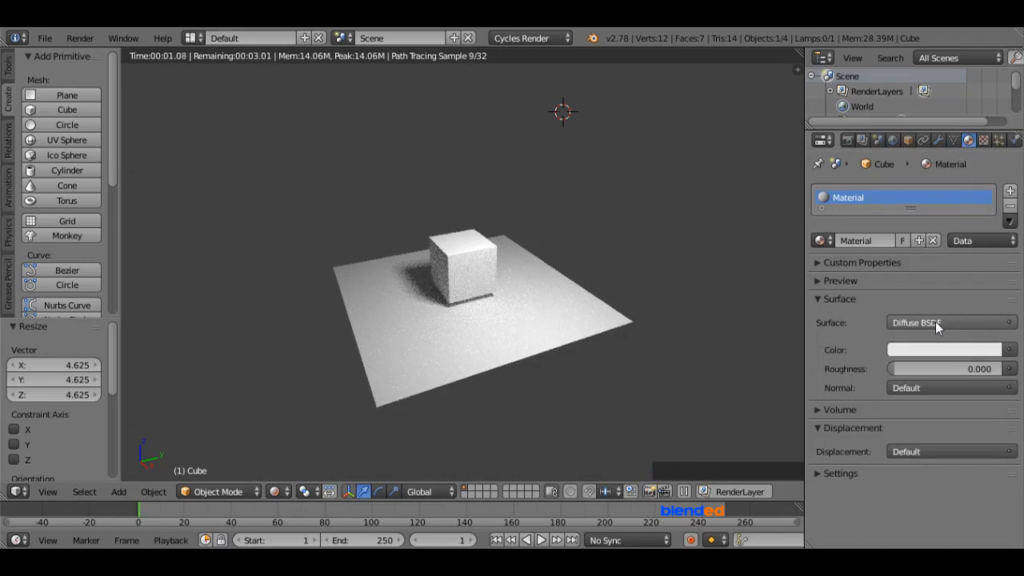
Step: Make the cube's surface a Mix Shader of Transparent BSDF and blue Diffuse BSDF
{"action": "left_click", "coordinate": [950, 322]}
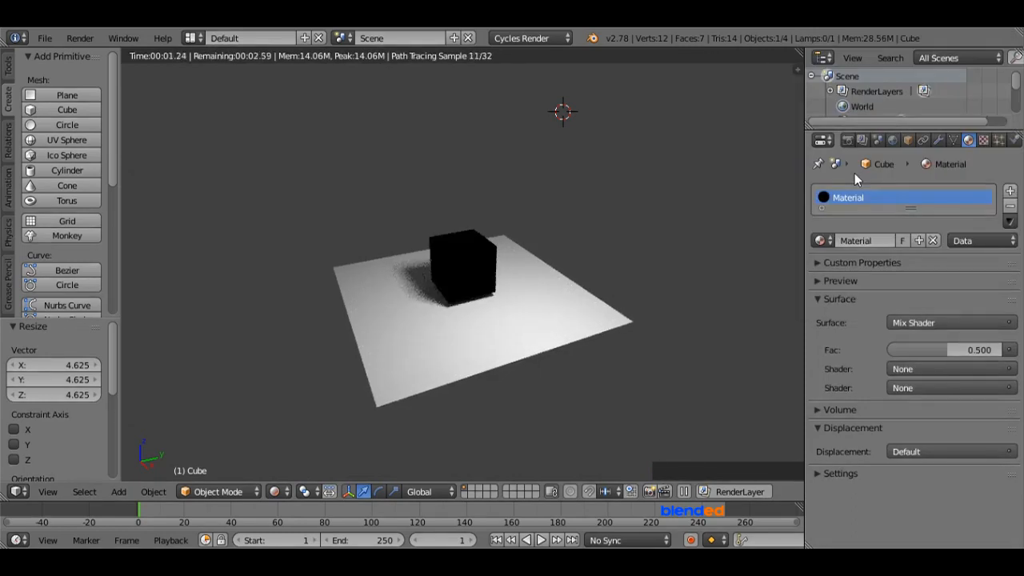
{"action": "left_click", "coordinate": [949, 369]}
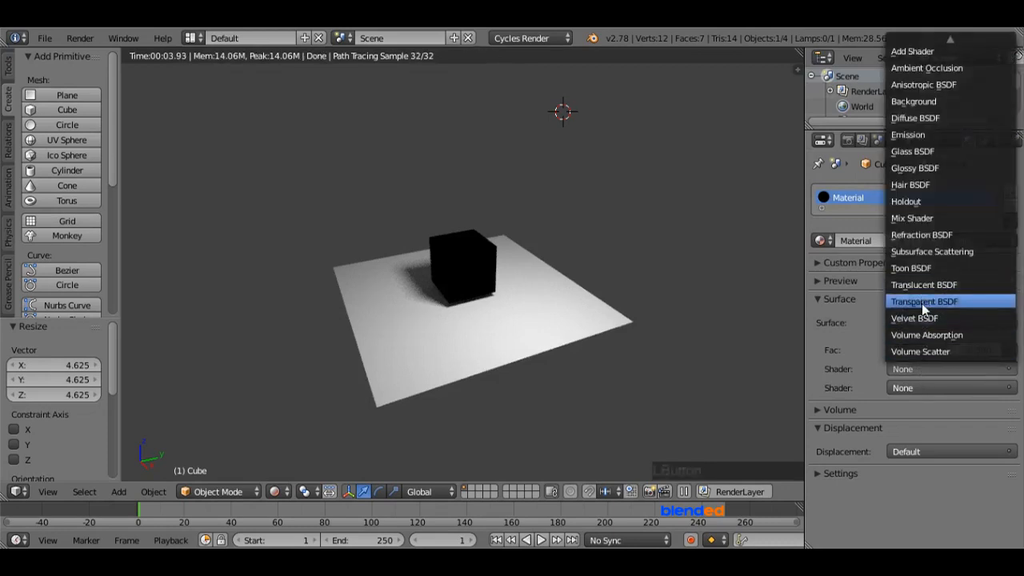
{"action": "left_click", "coordinate": [924, 301]}
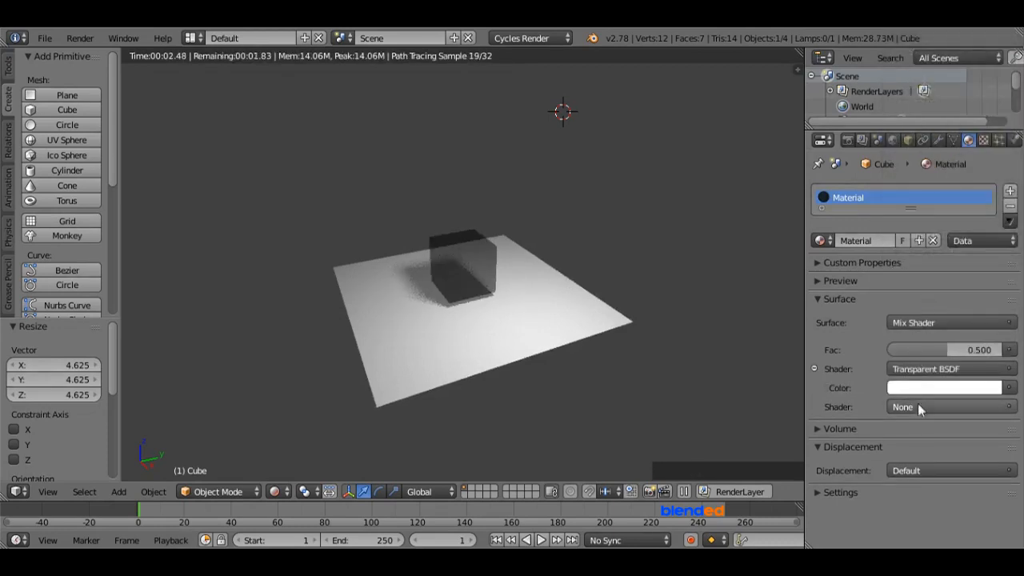
{"action": "left_click", "coordinate": [950, 407]}
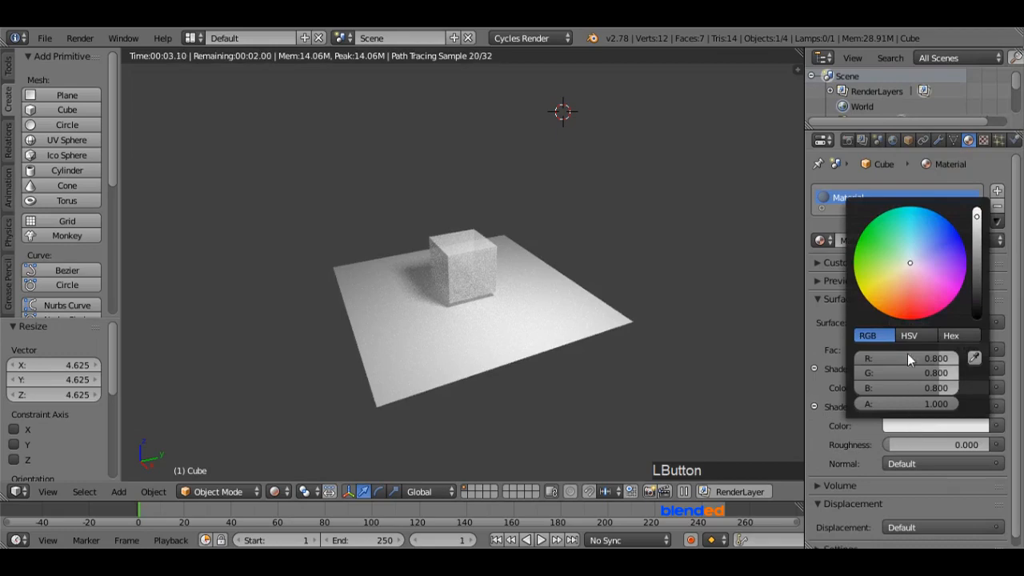
{"action": "left_click", "coordinate": [949, 242]}
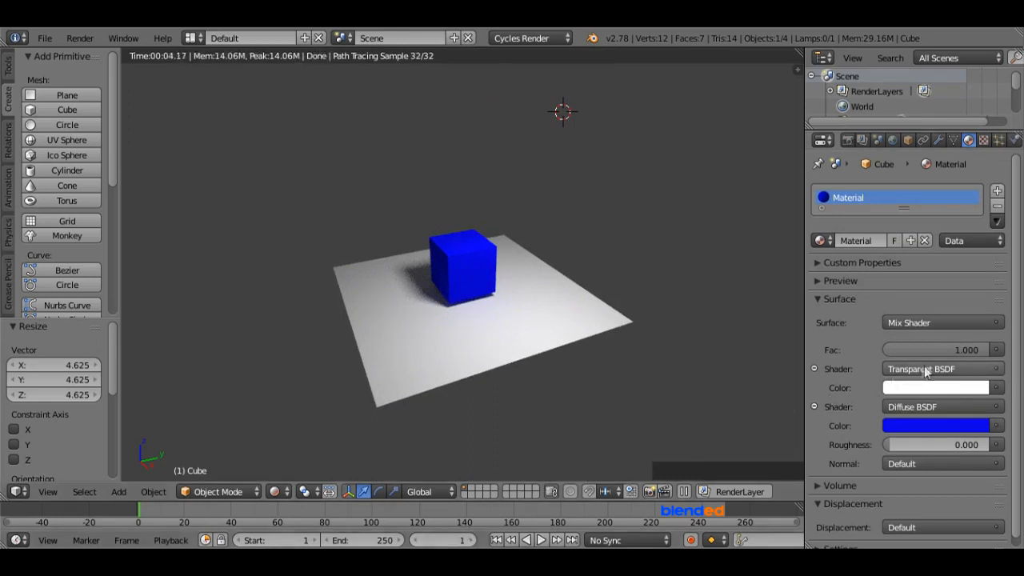
Step: Key the Mix factor at 1.0 on frame 20 and 0.0 on frame 50
{"action": "left_click", "coordinate": [926, 369]}
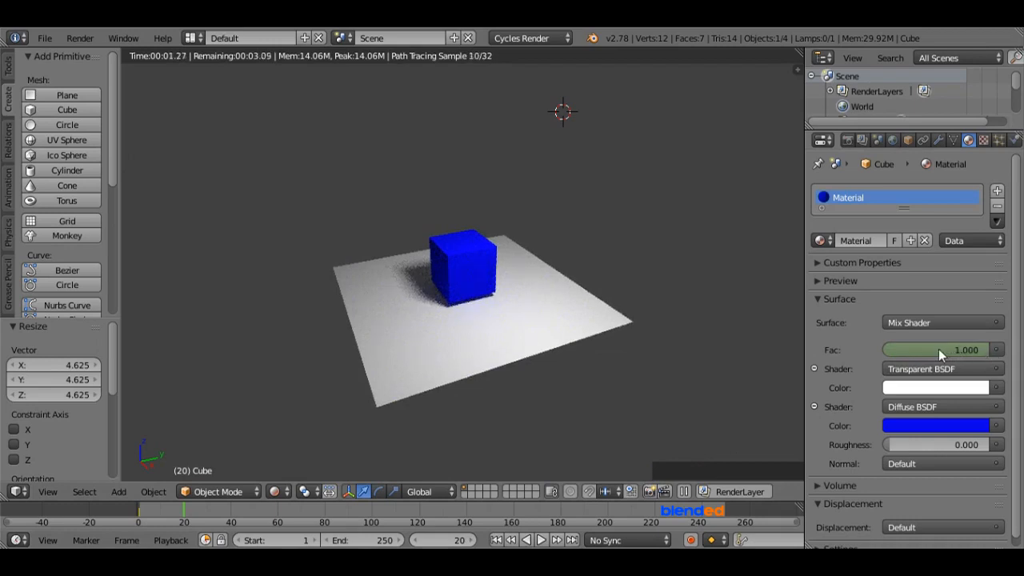
{"action": "mouse_move", "coordinate": [939, 349]}
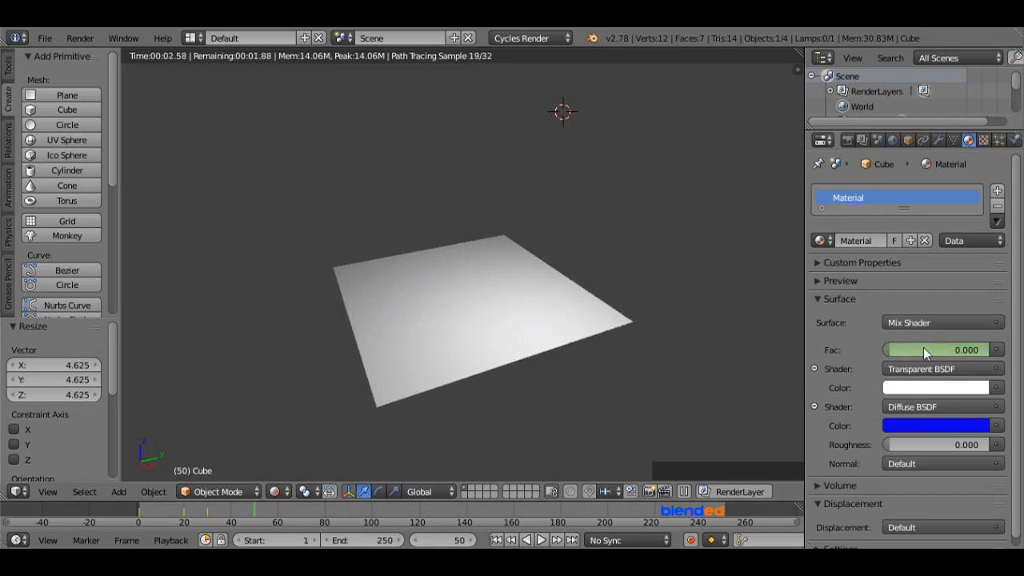
{"action": "mouse_move", "coordinate": [926, 349]}
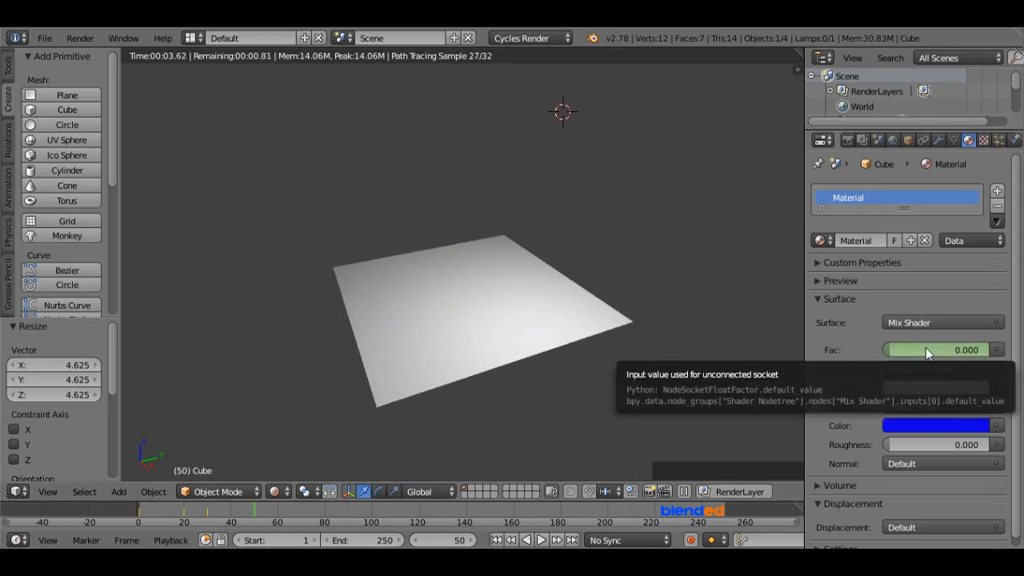
{"action": "left_click", "coordinate": [942, 349]}
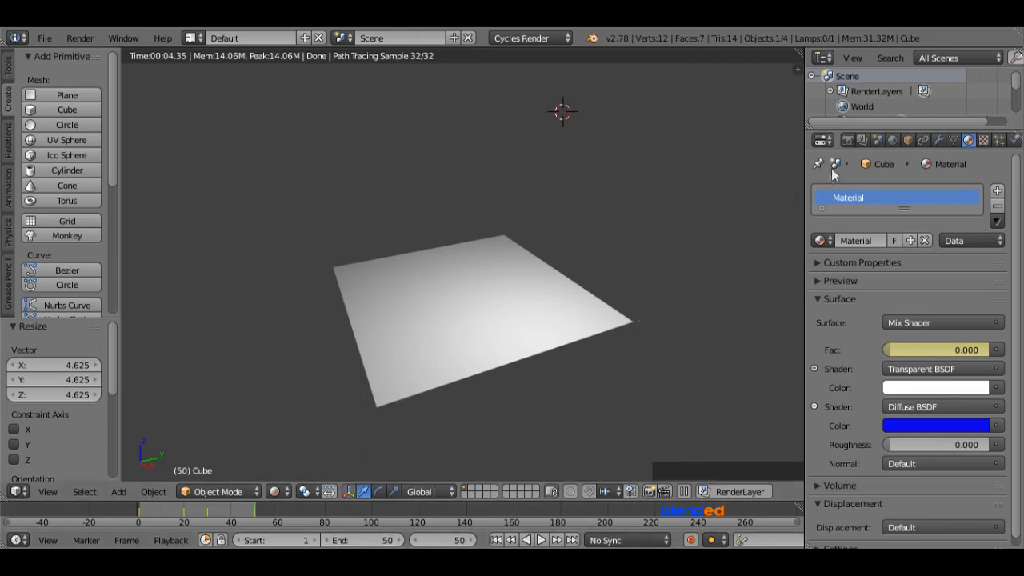
Step: Point the render output folder at the Desktop in Render properties
{"action": "left_click", "coordinate": [846, 140]}
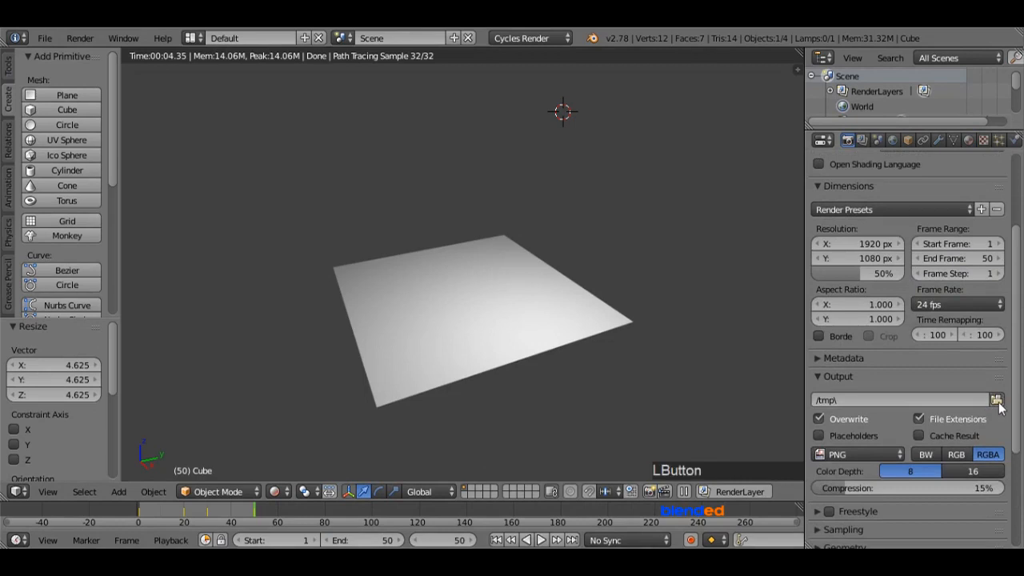
{"action": "left_click", "coordinate": [996, 399]}
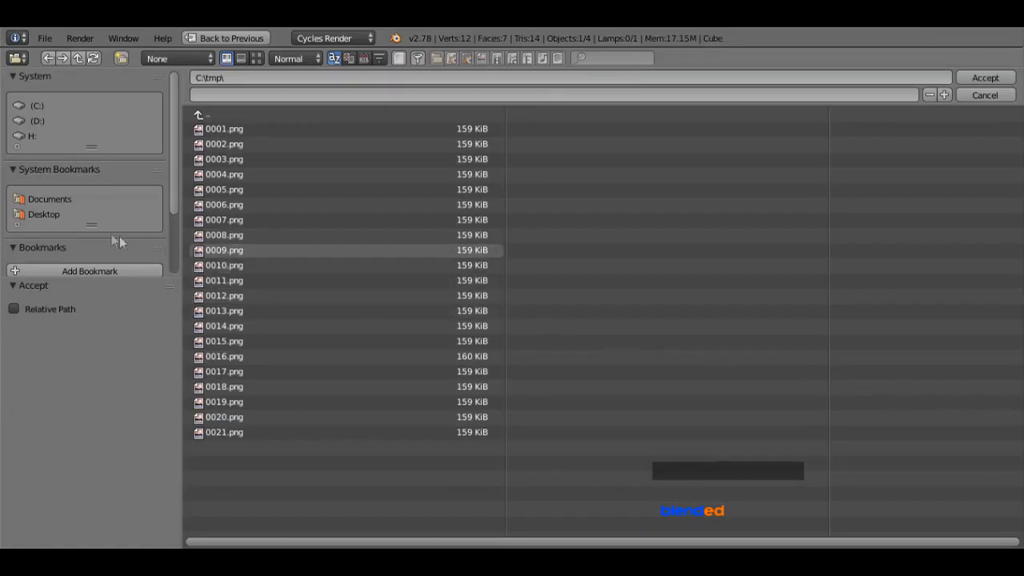
{"action": "left_click", "coordinate": [44, 214]}
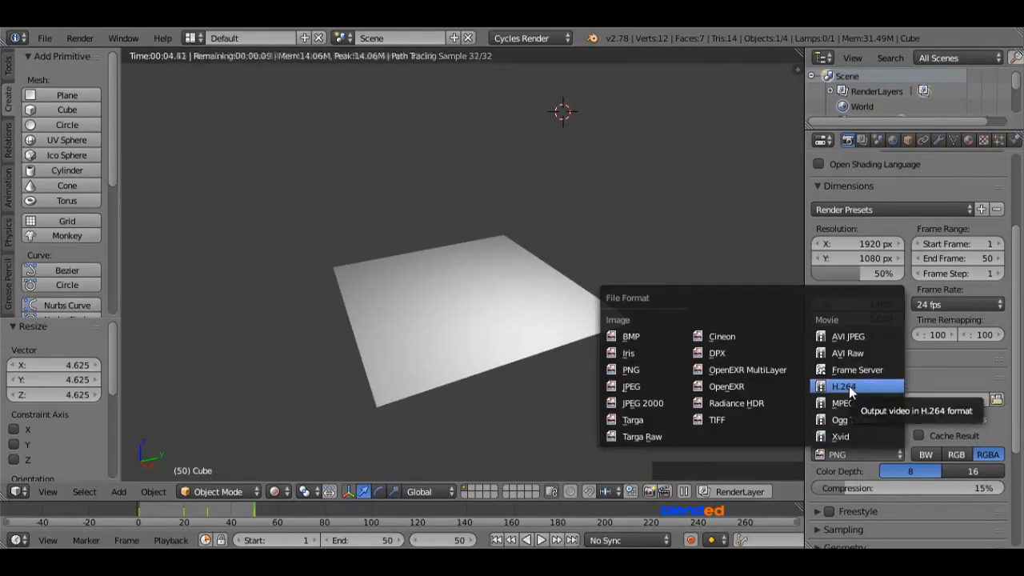
Step: Set the output format to H.264 and the final render samples to 50
{"action": "left_click", "coordinate": [843, 387]}
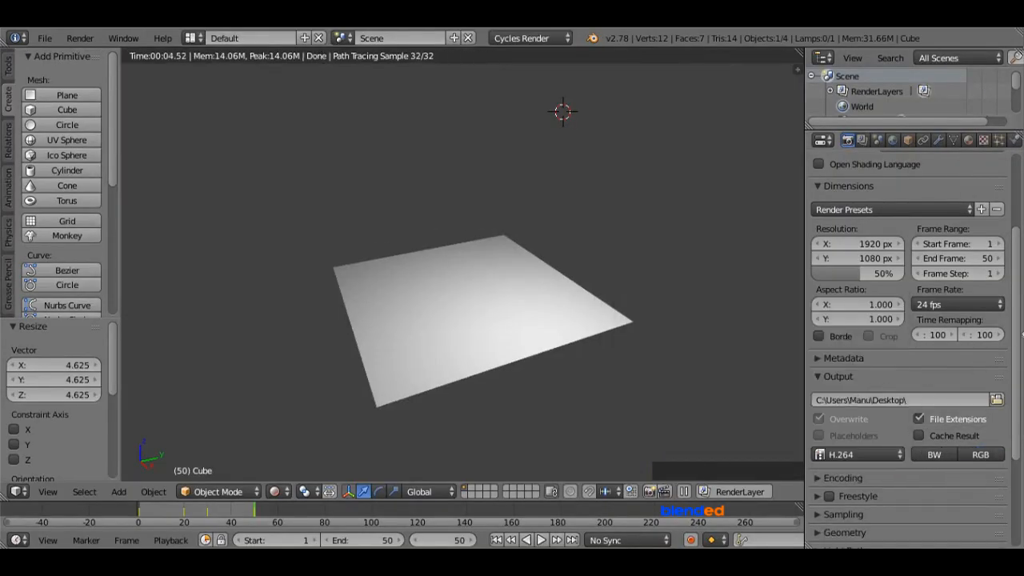
{"action": "scroll", "scroll_direction": "down", "scroll_amount": 3}
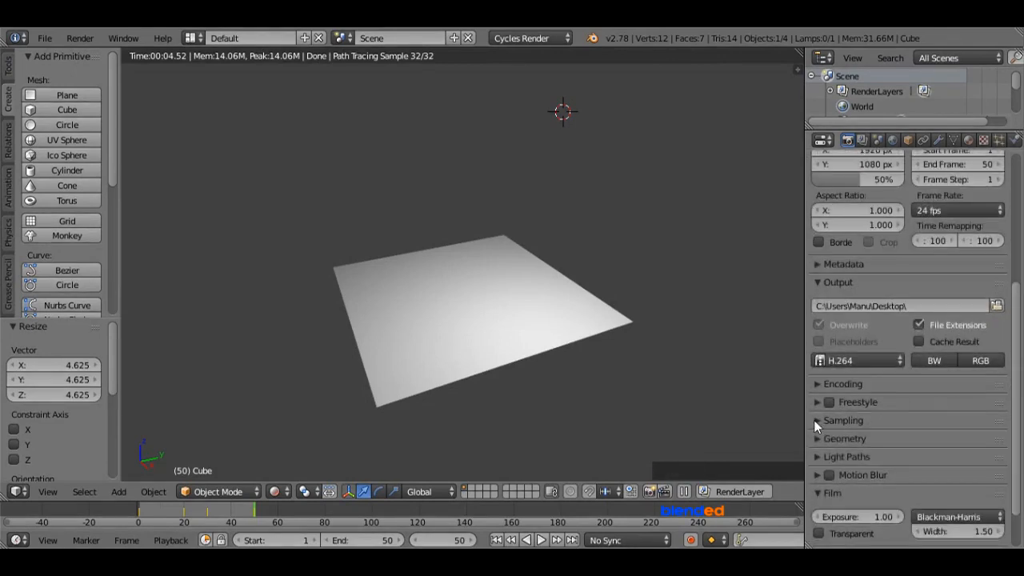
{"action": "left_click", "coordinate": [817, 419]}
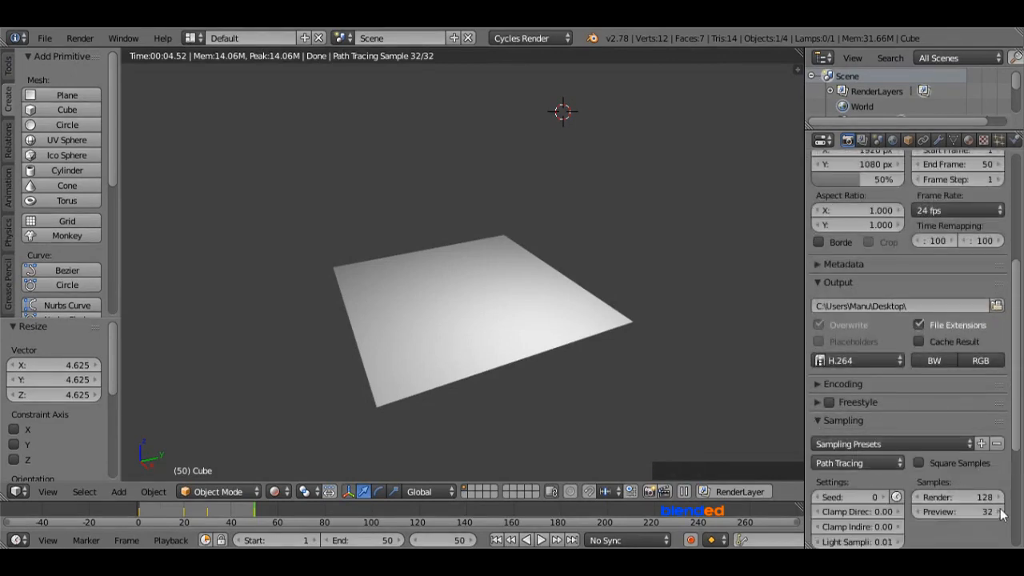
{"action": "left_click", "coordinate": [960, 496]}
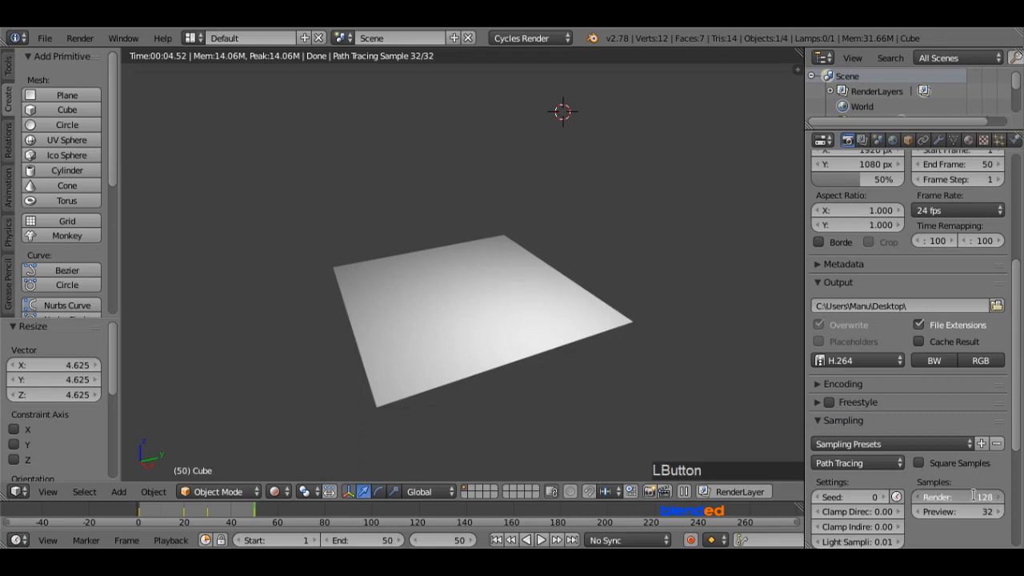
{"action": "left_click", "coordinate": [957, 497]}
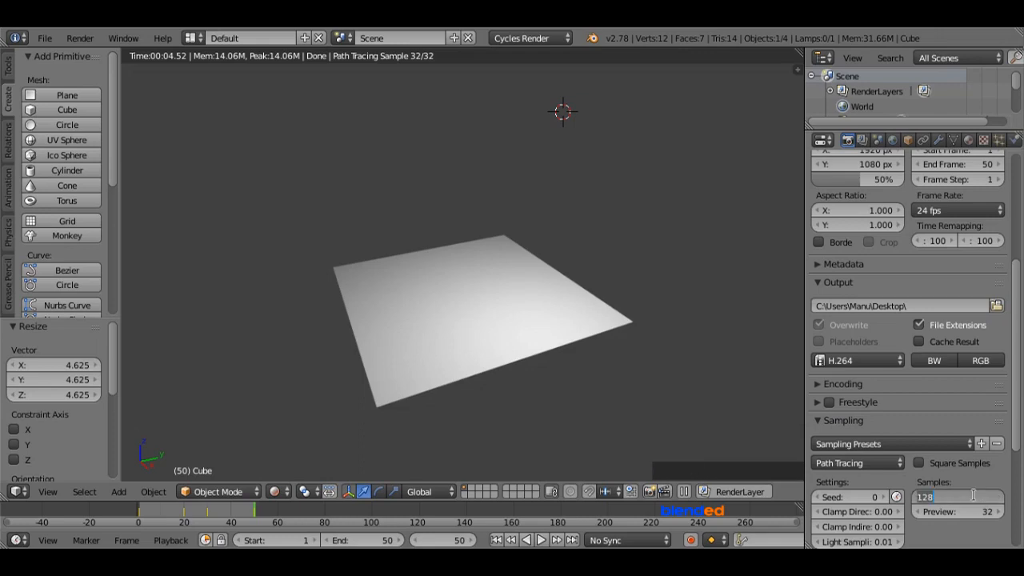
{"action": "type", "text": "50"}
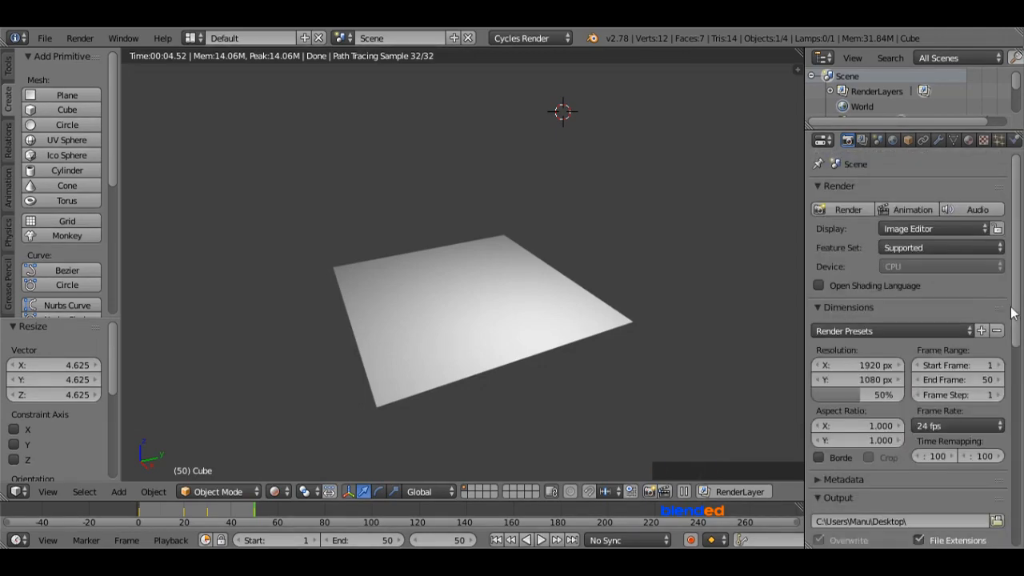
Step: Render the 50-frame animation and play back the rendered movie
{"action": "left_click", "coordinate": [847, 209]}
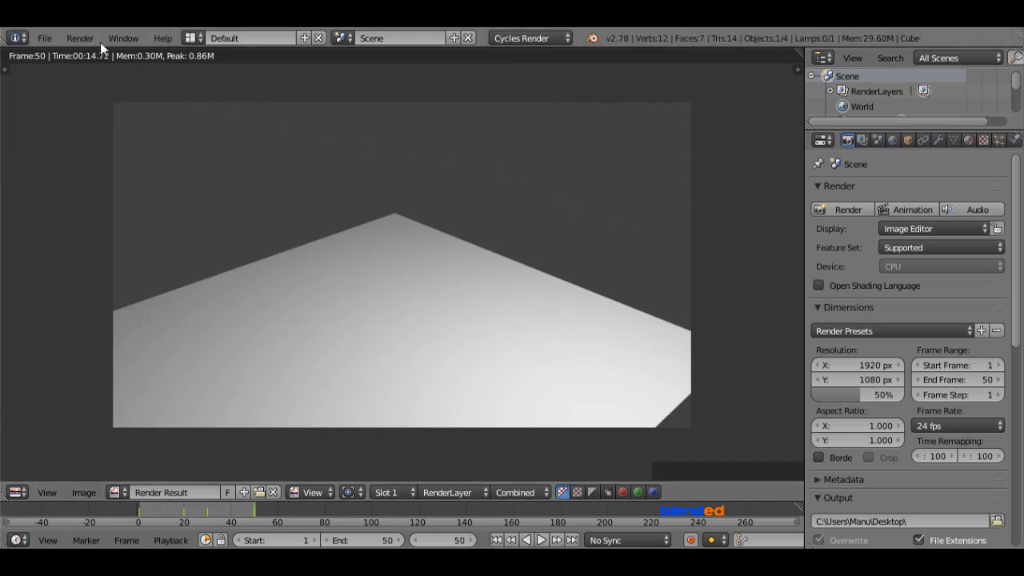
{"action": "left_click", "coordinate": [79, 37]}
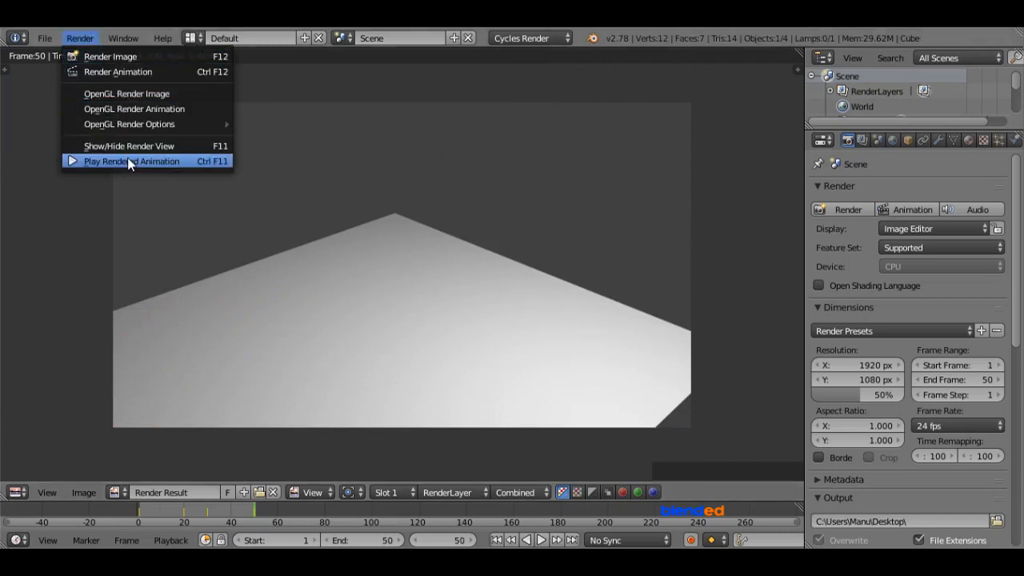
{"action": "left_click", "coordinate": [131, 161]}
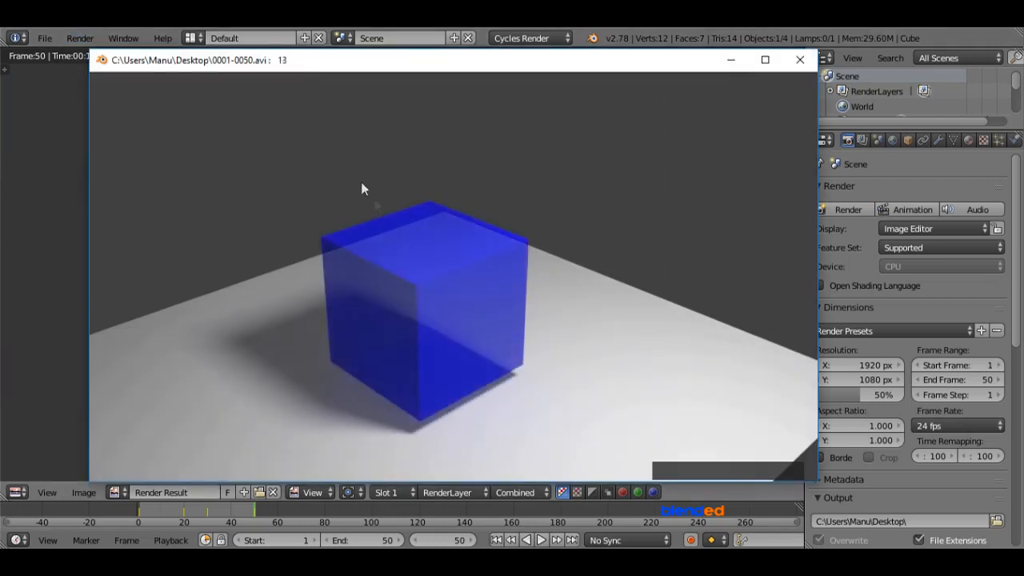